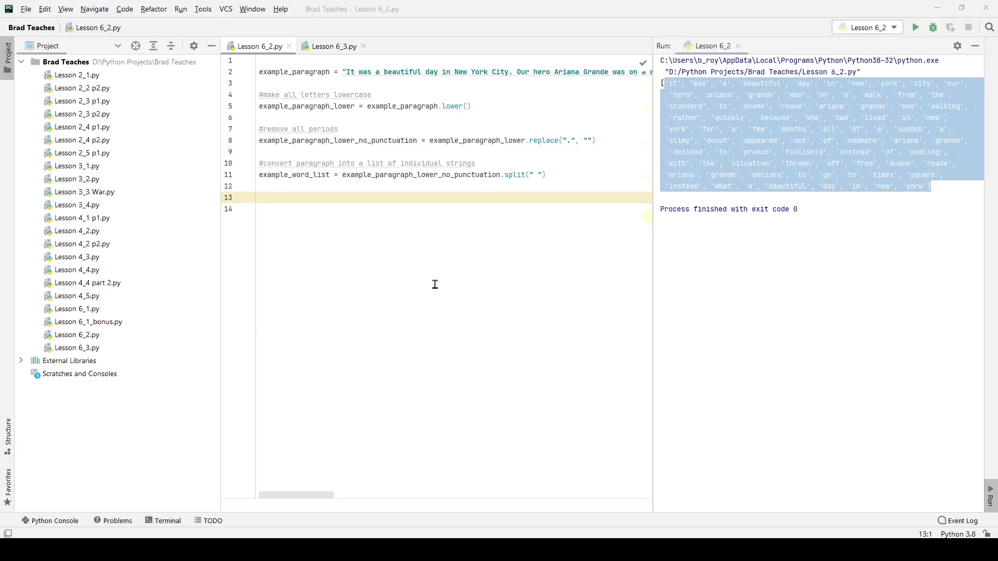
# Step: Add histogramDict = dict() on line 13 below the word-list code
pyautogui.click(329, 195)
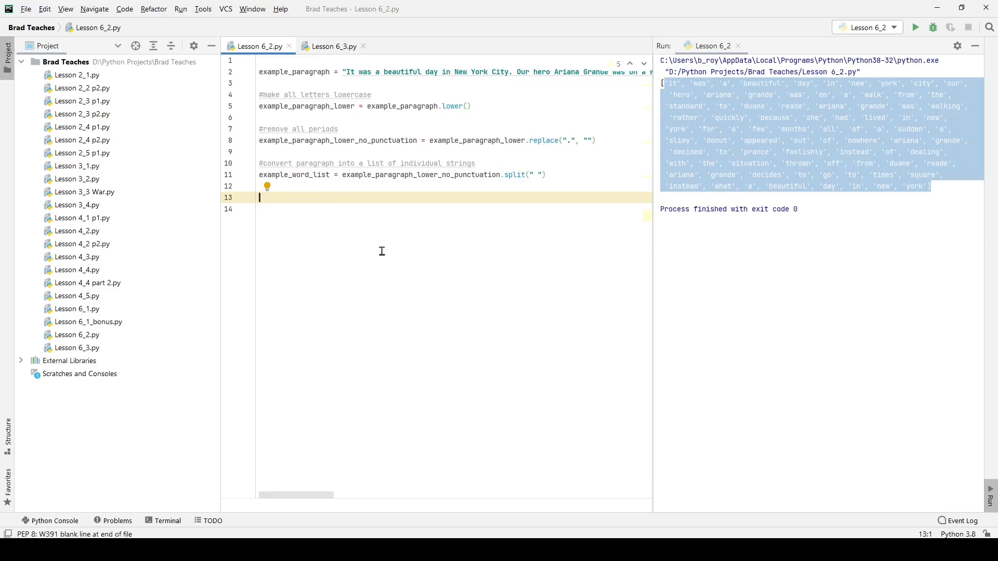
pyautogui.moveTo(405, 107)
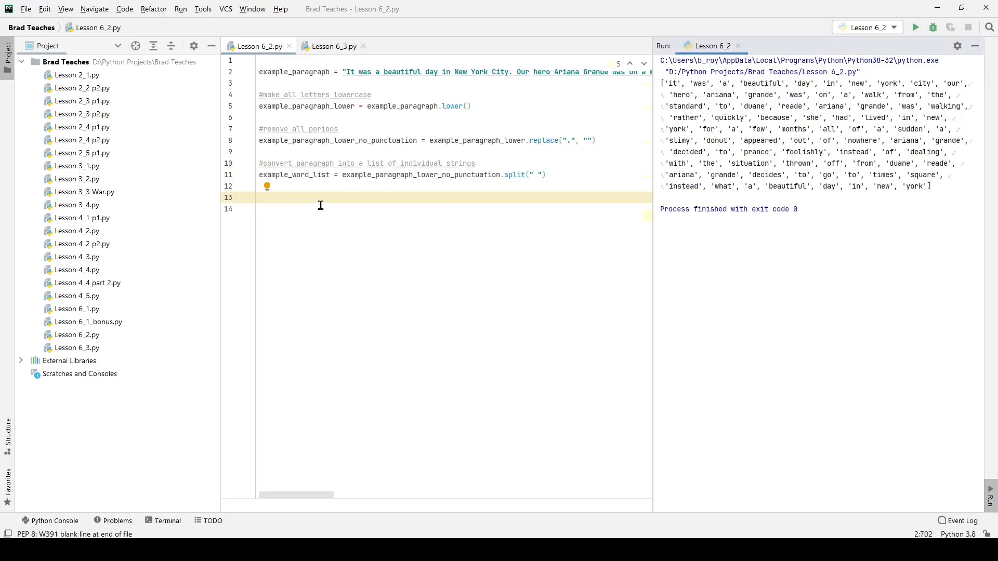
pyautogui.click(315, 197)
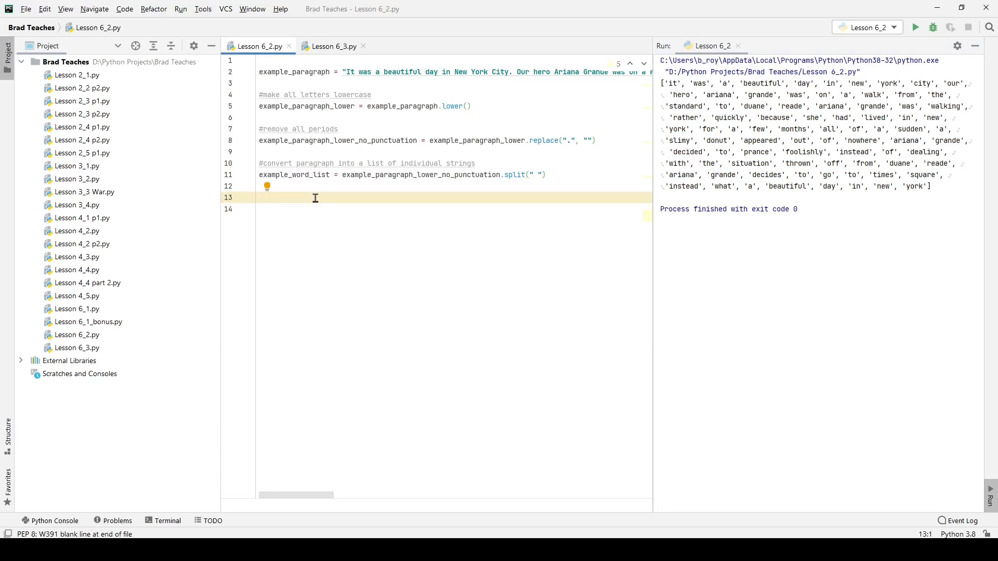
pyautogui.write('histr')
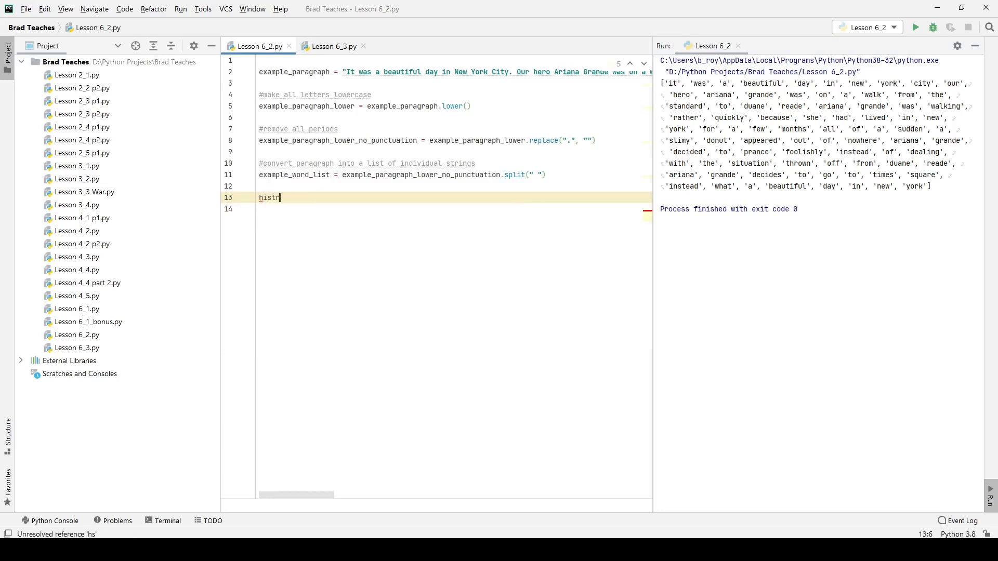
pyautogui.write('ogramDict = dict')
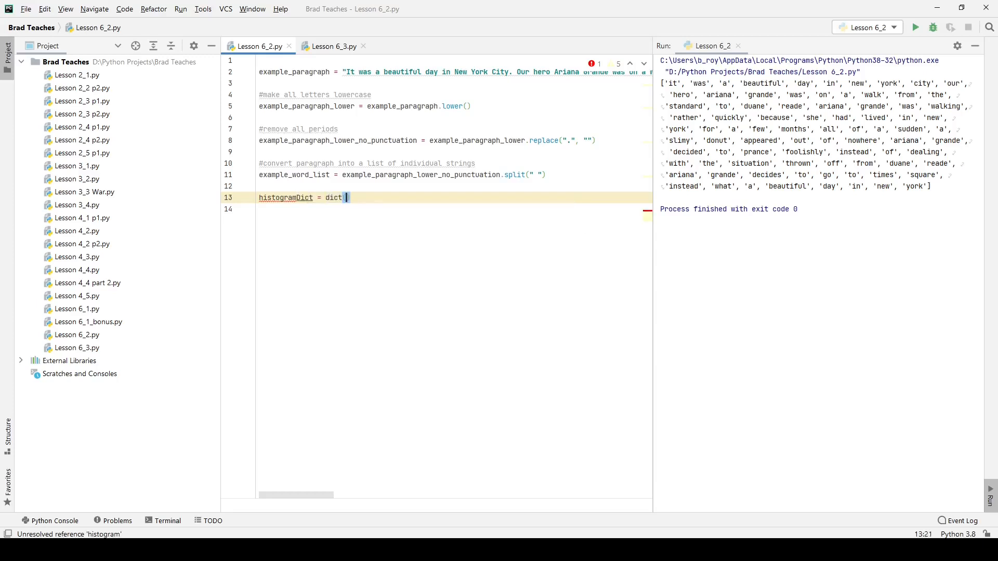
pyautogui.press('Enter')
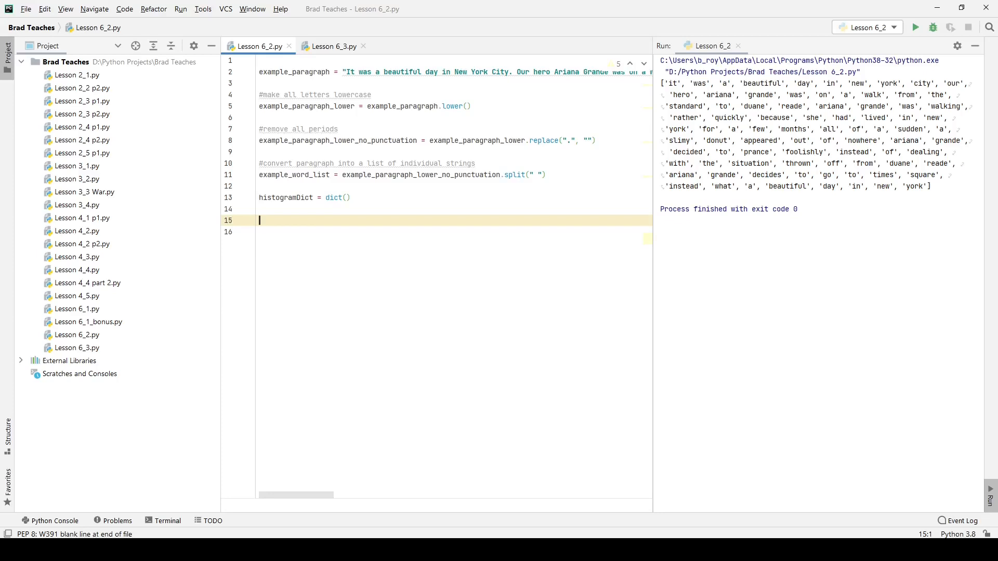
pyautogui.moveTo(697, 118); pyautogui.dragTo(929, 186)
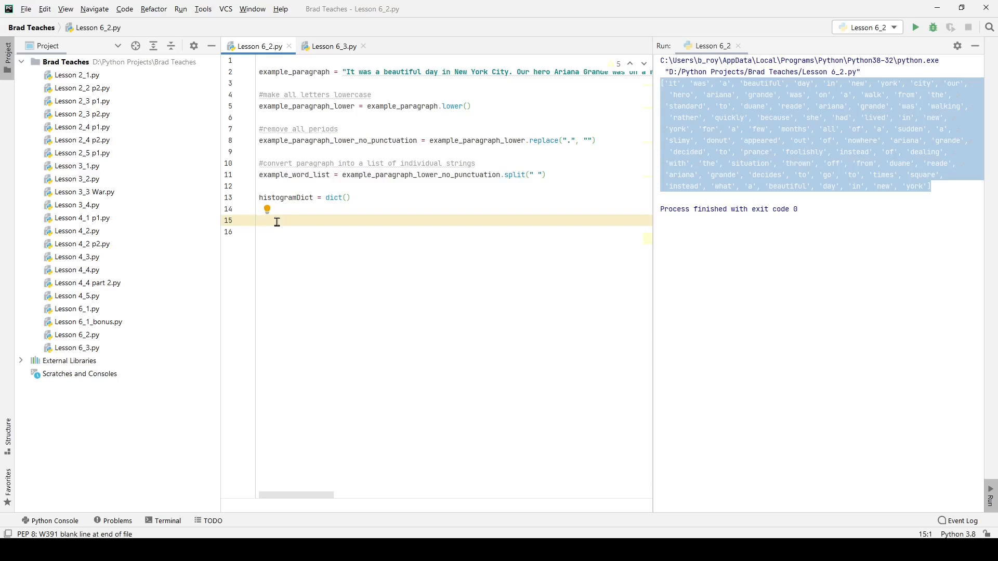
# Step: Loop over example_word_list, setting histogramDict[word] to 1 for new words, else adding 1
pyautogui.write('for wor d')
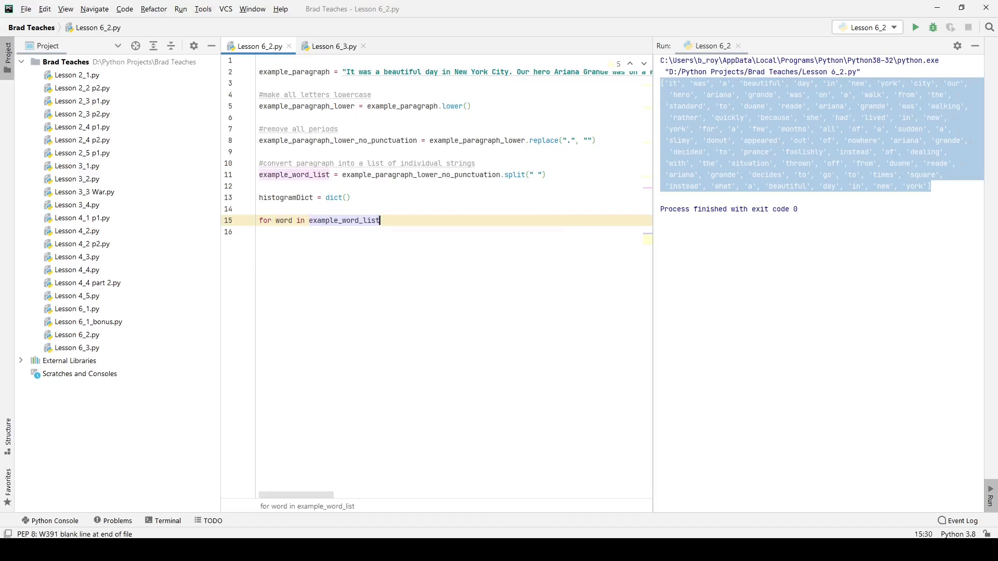
pyautogui.press('Enter')
pyautogui.write('if word not in')
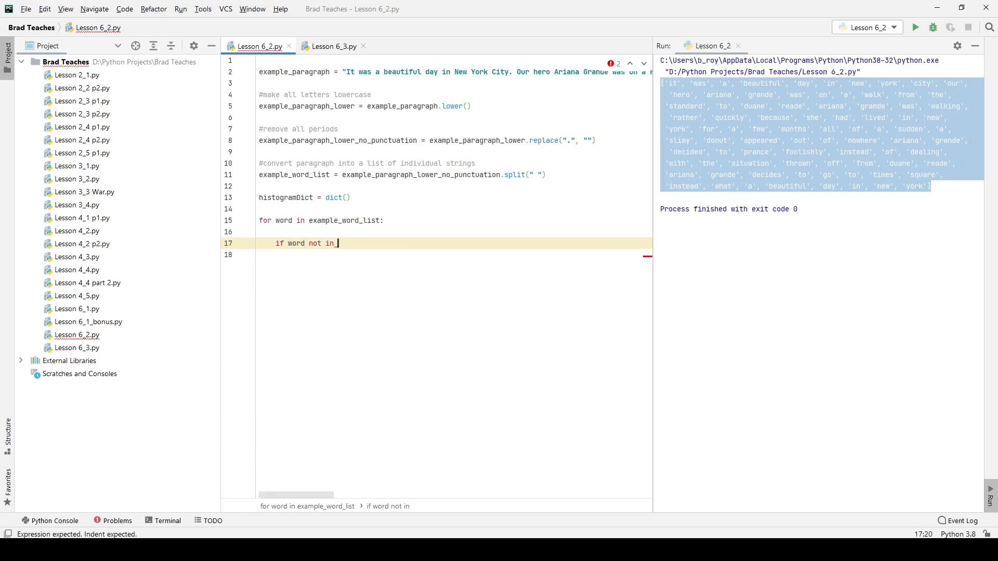
pyautogui.write('histogramDict:')
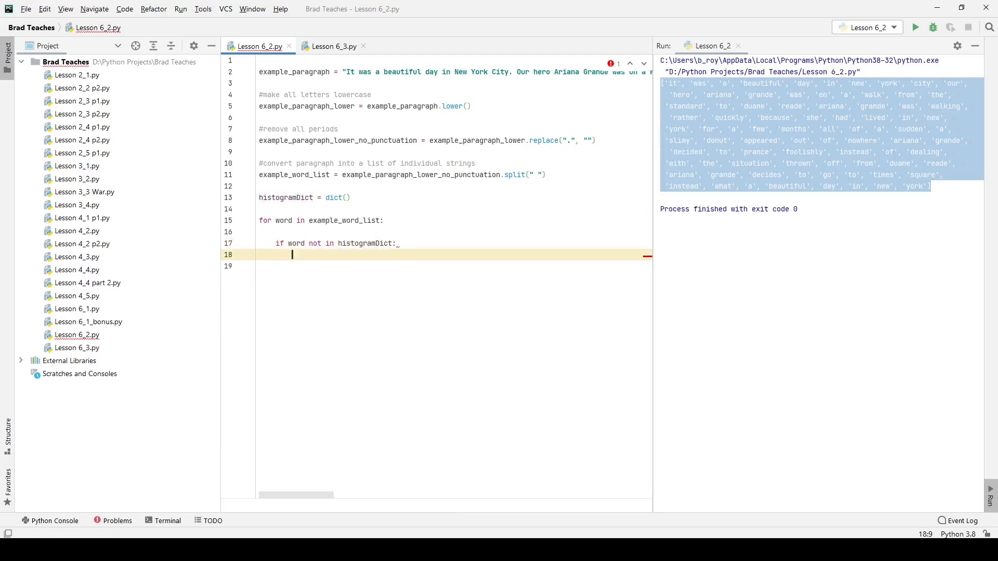
pyautogui.write('histogramDict[')
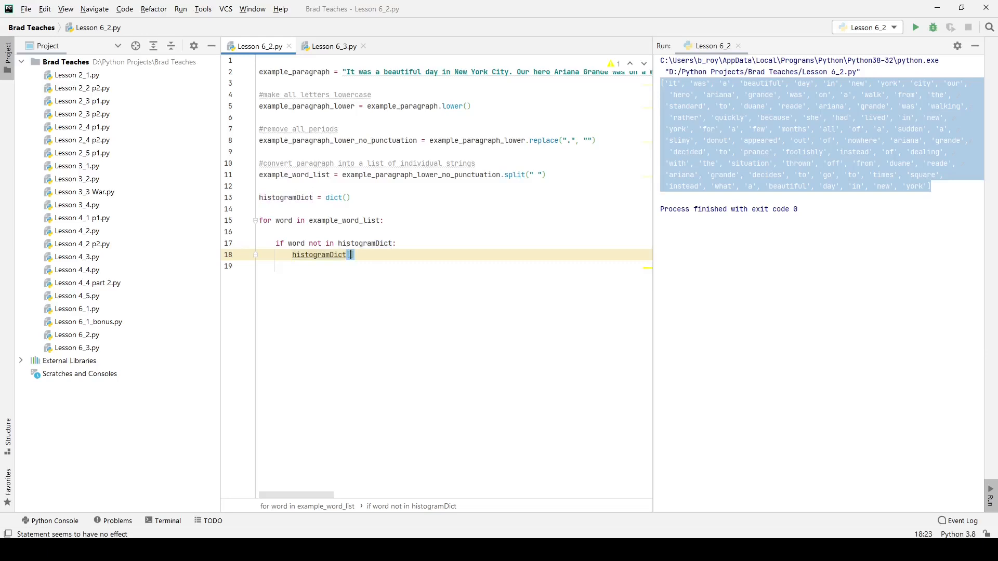
pyautogui.write('[wo')
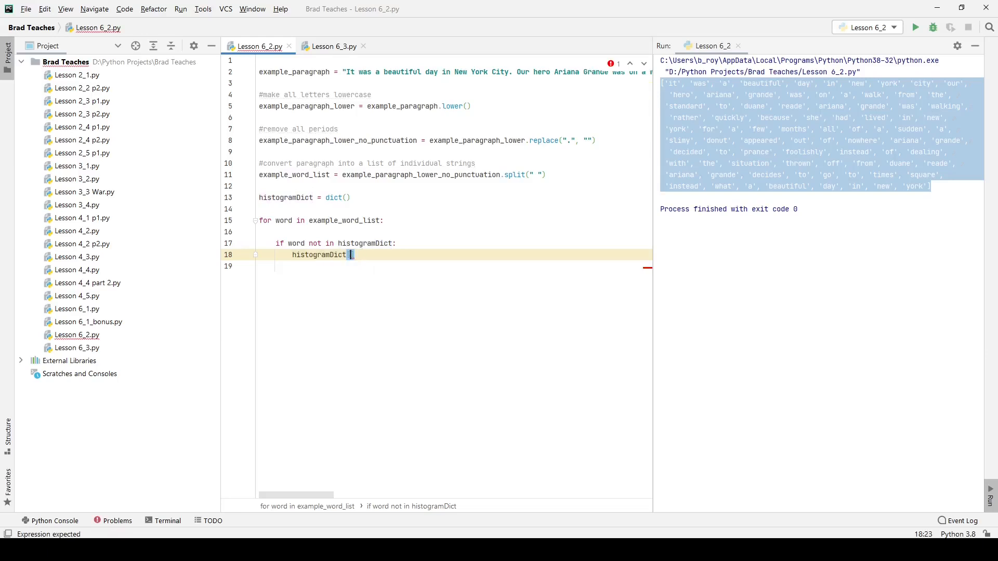
pyautogui.write('word]')
pyautogui.click(454, 266)
pyautogui.write('else')
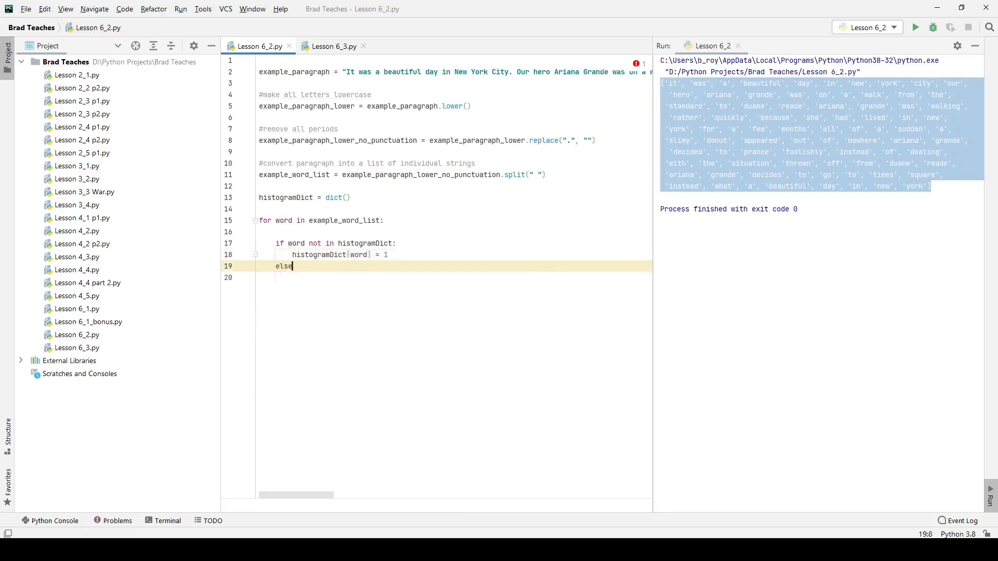
pyautogui.press('Enter')
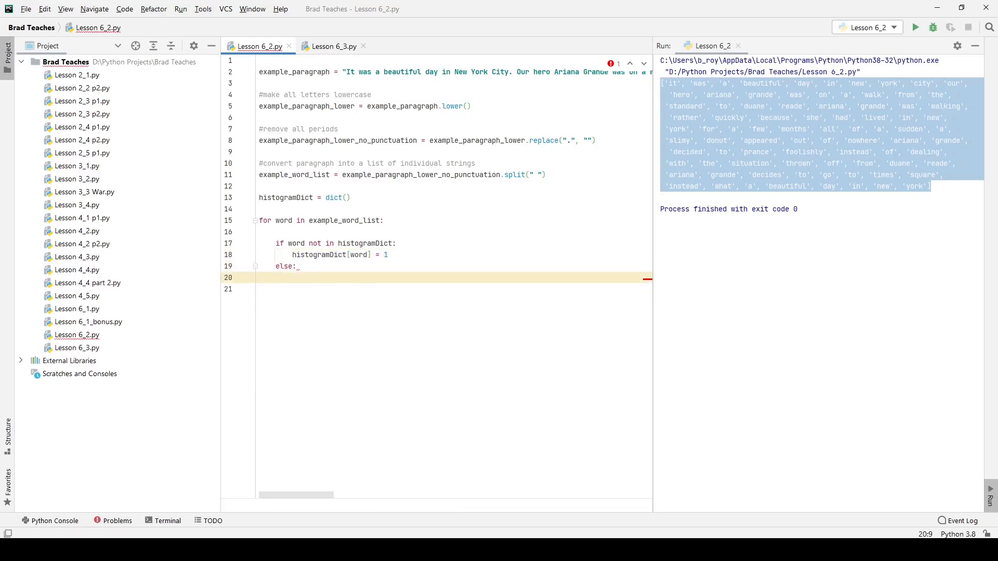
pyautogui.write('histogramDict')
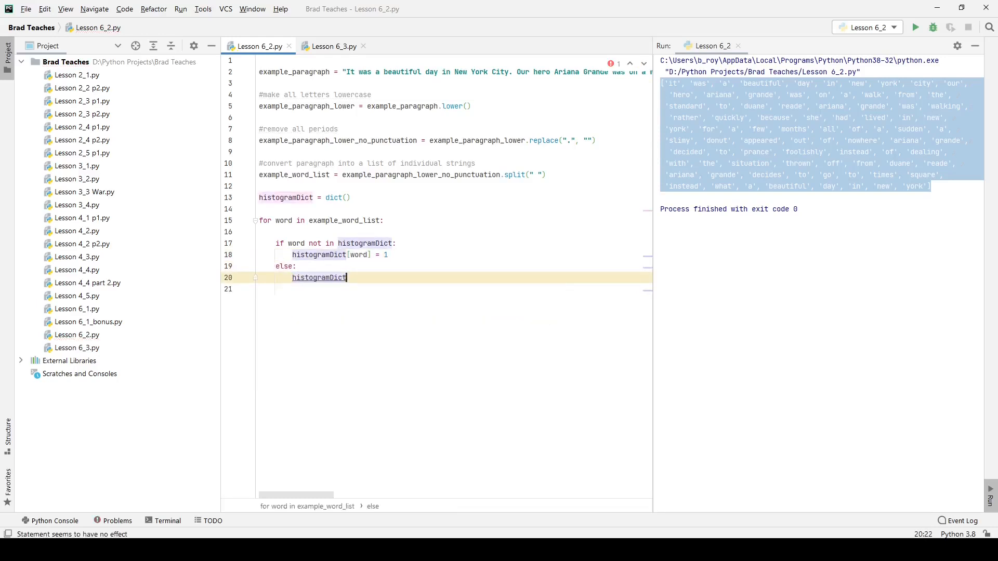
pyautogui.write('[word] += 1')
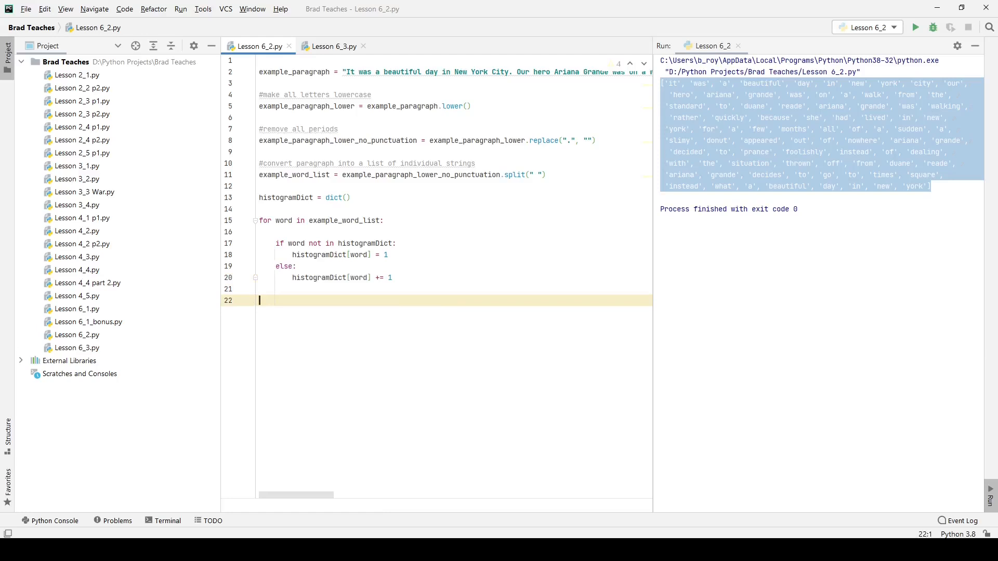
# Step: Set userWord = input("What word would you like to know the frequency of? ")
pyautogui.write('userw')
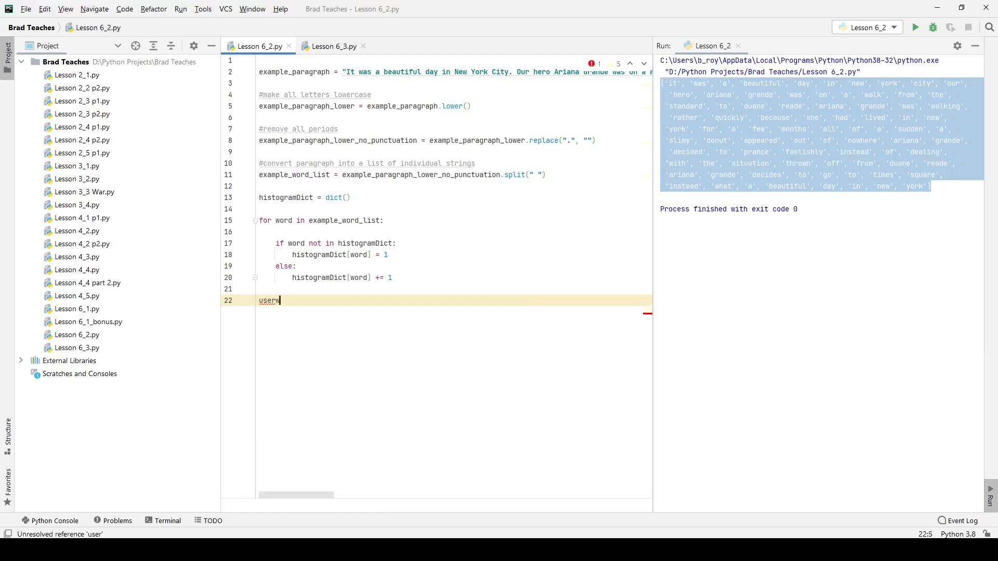
pyautogui.write('wor')
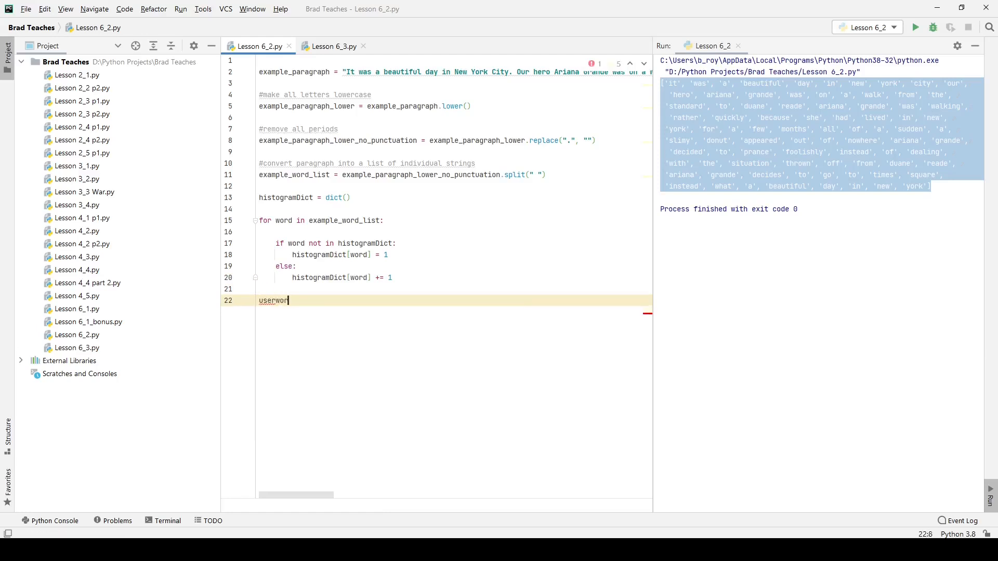
pyautogui.write('Word = input(')
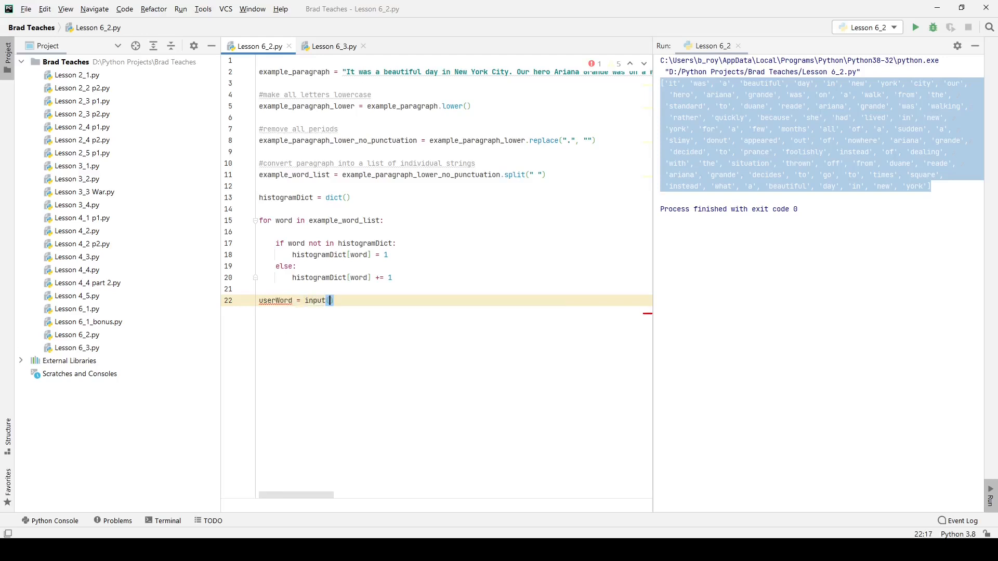
pyautogui.write('"What wou')
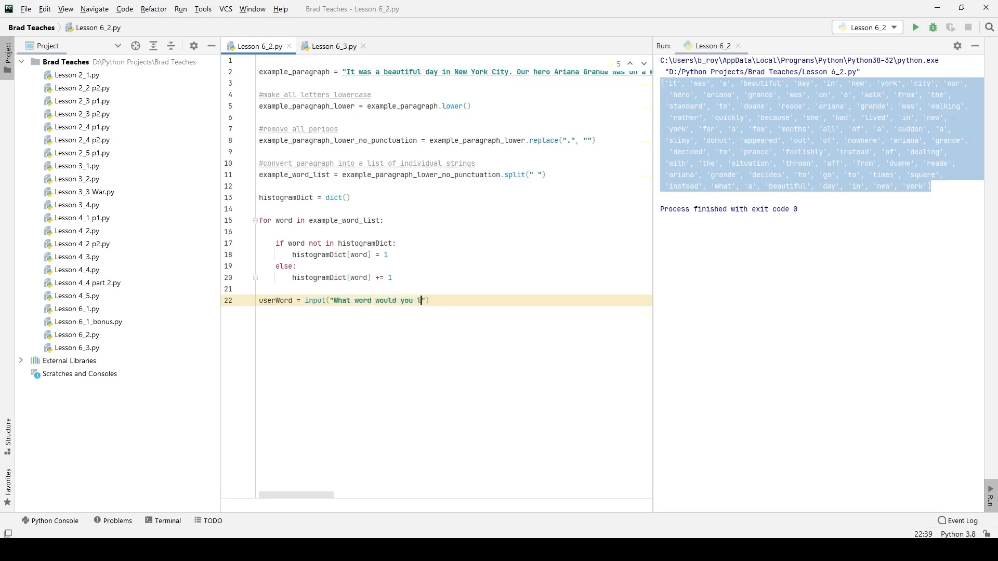
pyautogui.write('like to know the re')
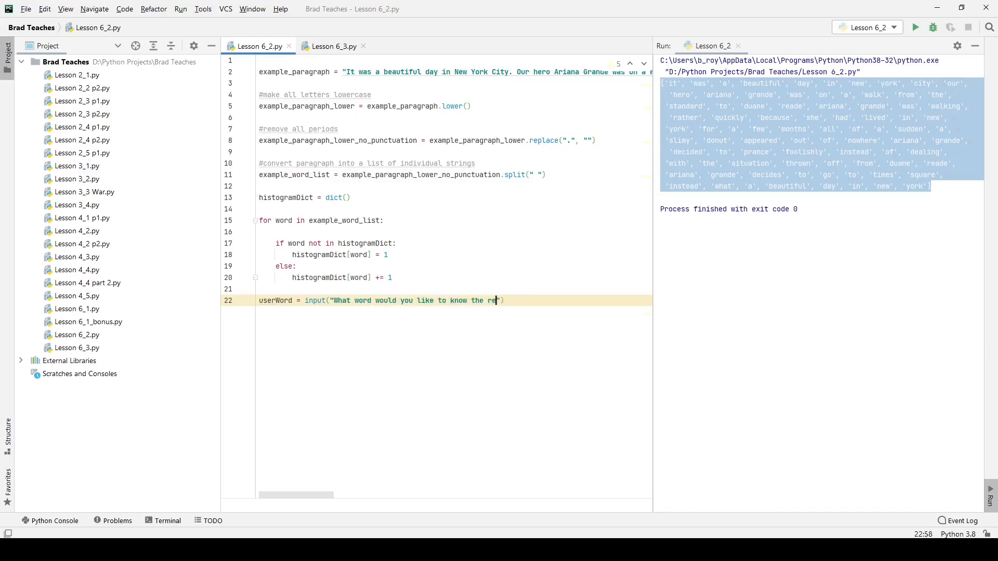
pyautogui.write('fo')
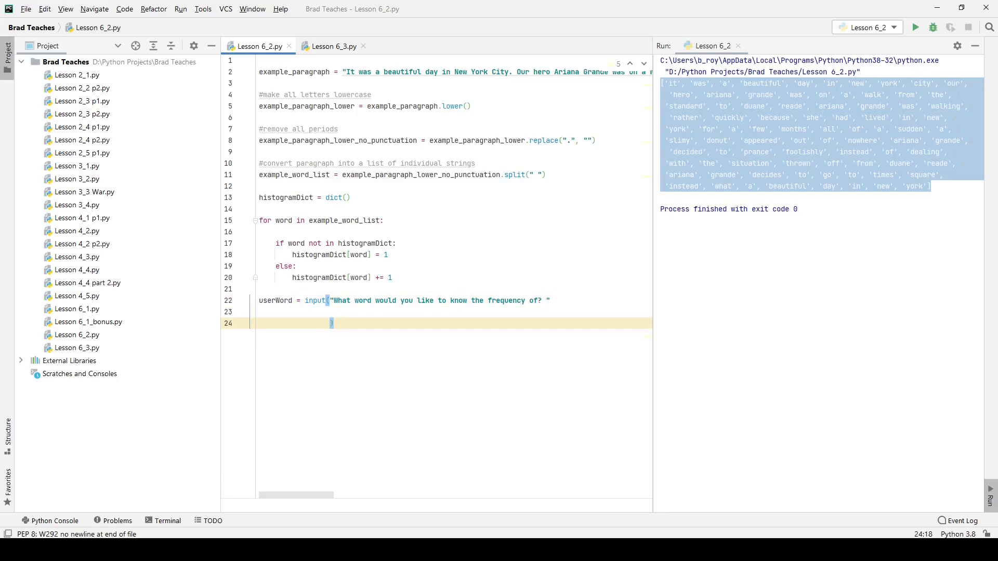
pyautogui.press('BackSpace')
pyautogui.write(')')
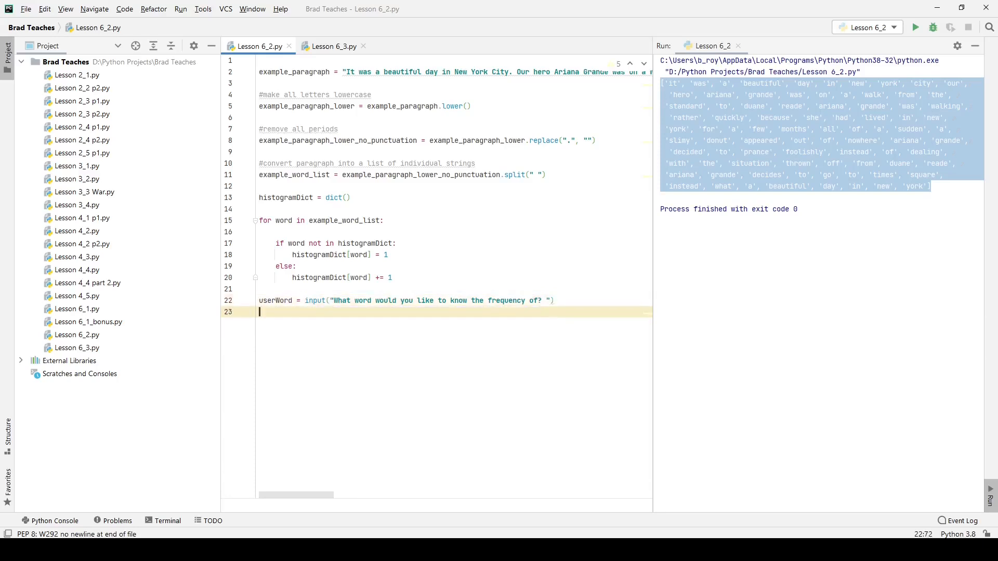
# Step: Add print(histogramDict[word]) at the end of the script
pyautogui.write('print')
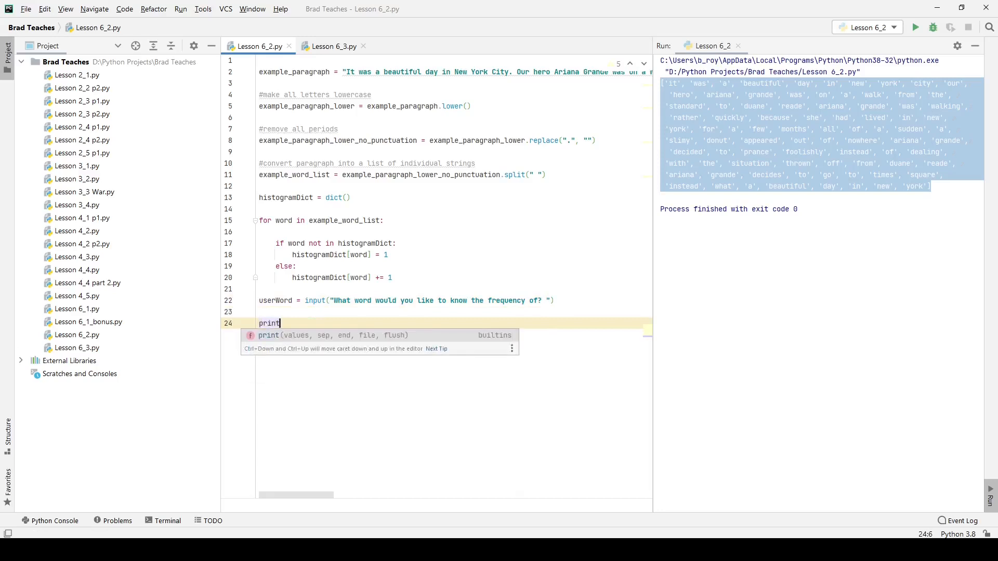
pyautogui.write('(histogramDict[')
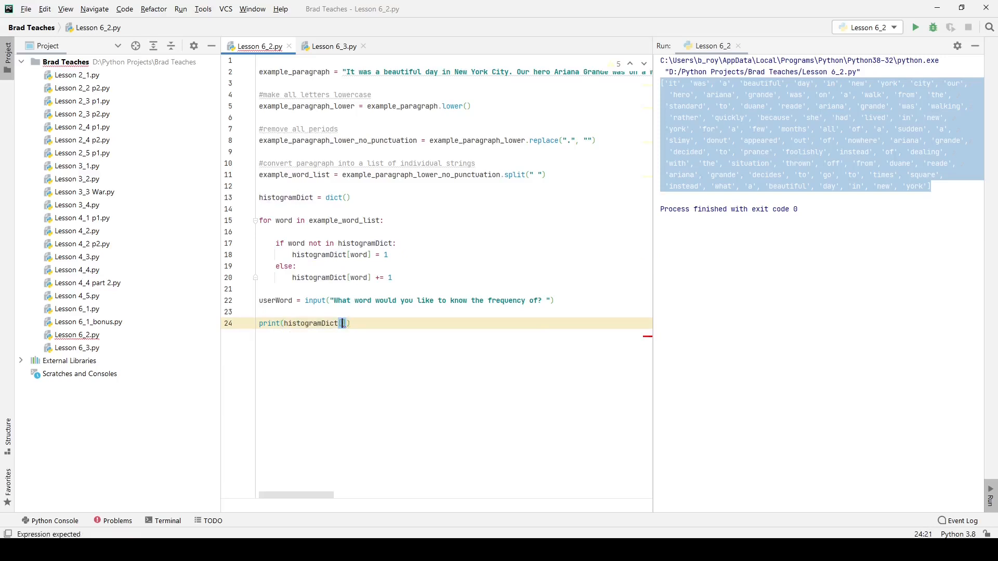
pyautogui.write('word')
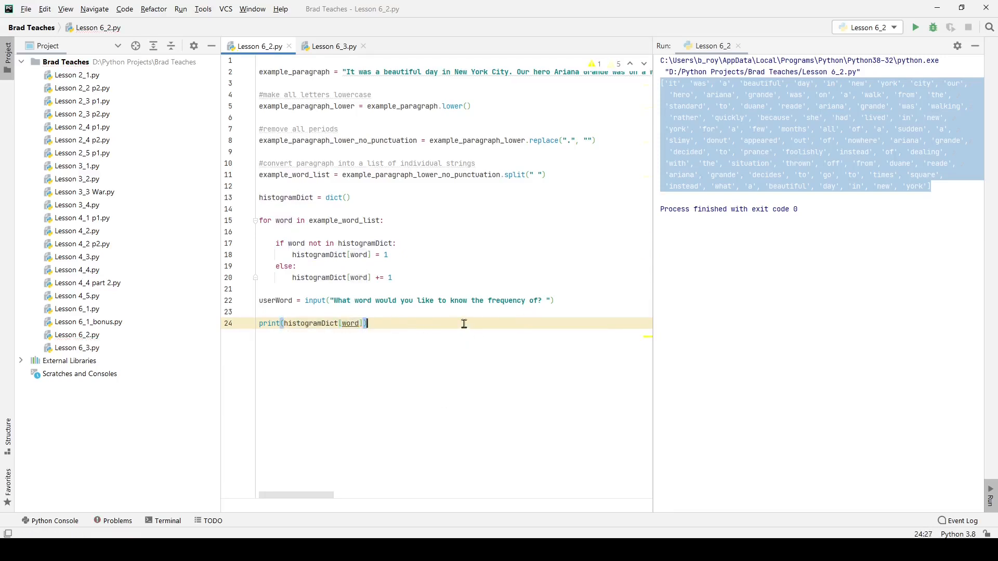
# Step: Insert the comment '# need to: check if word exists' above the print line
pyautogui.click(286, 312)
pyautogui.write('#')
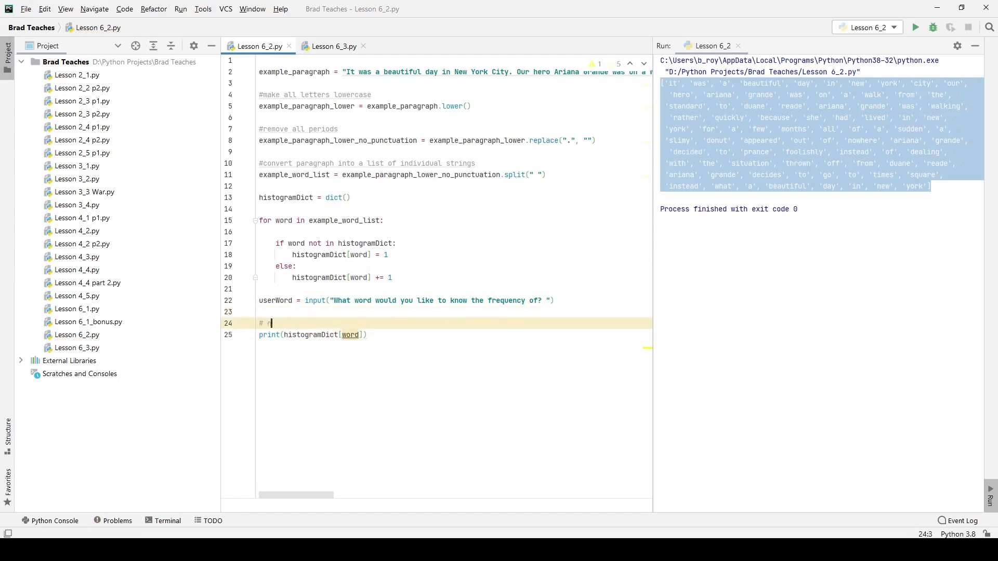
pyautogui.write('need to:')
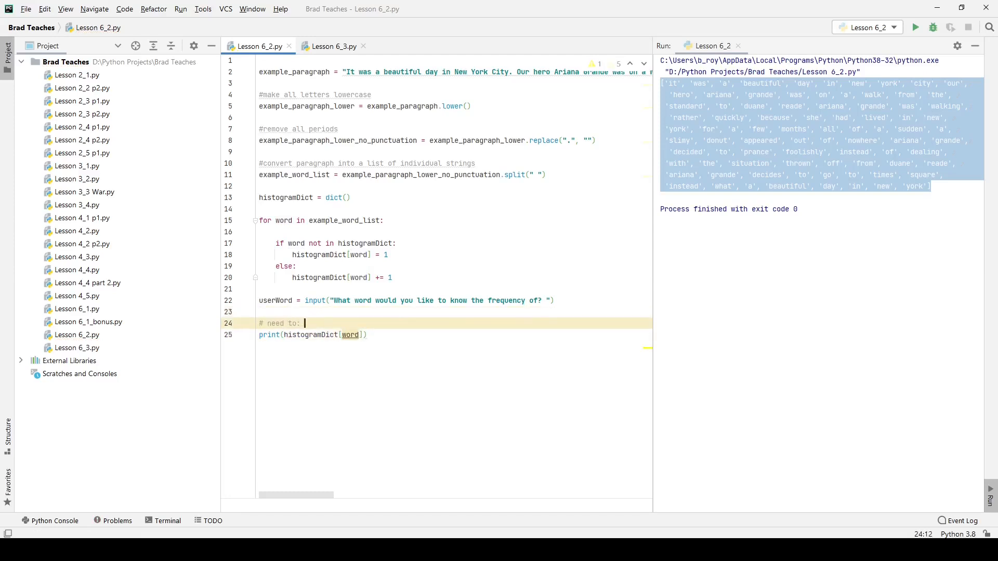
pyautogui.write('check if word')
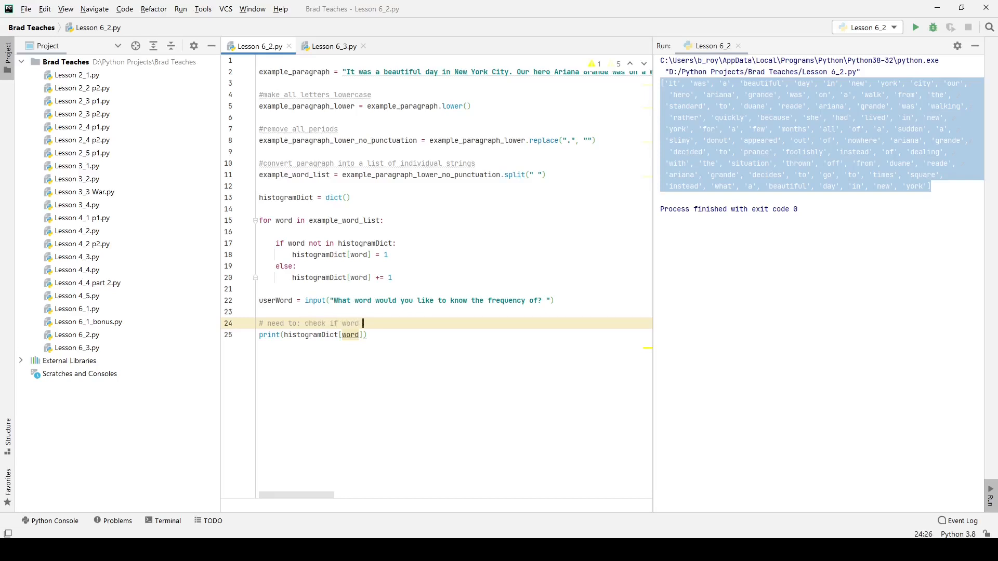
pyautogui.write('exists')
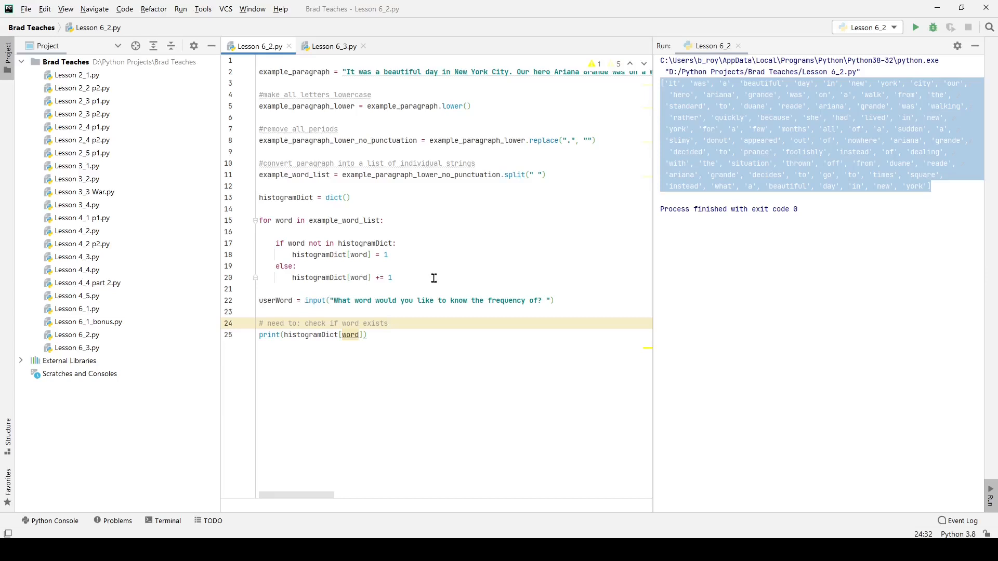
pyautogui.click(389, 324)
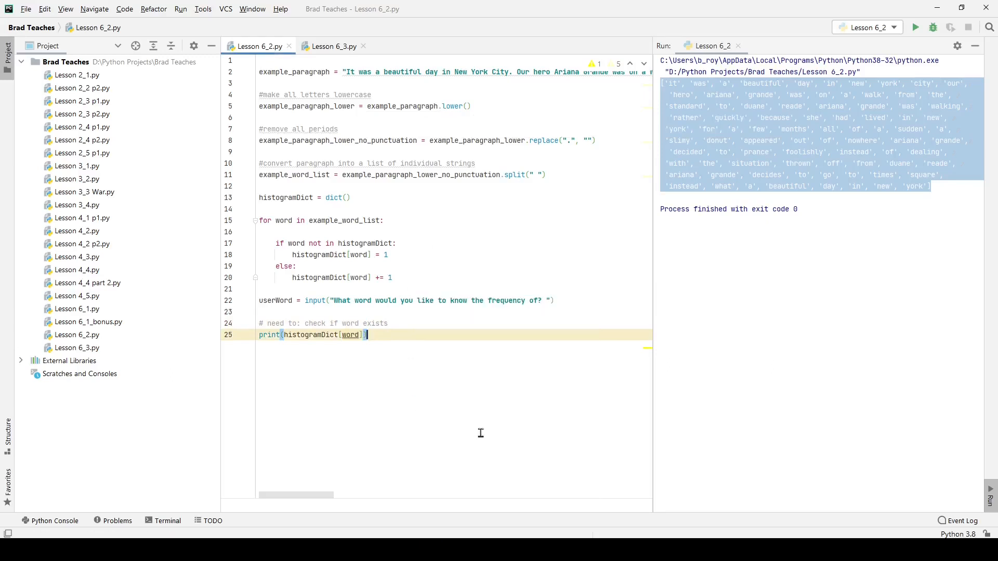
# Step: Run Lesson 6_2 and enter 'ariana' at the word prompt
pyautogui.click(916, 27)
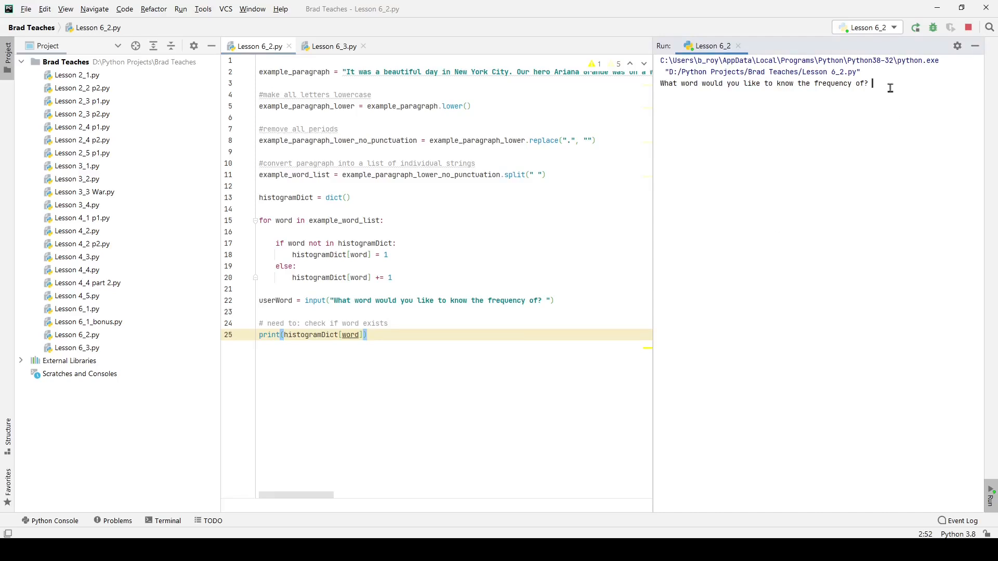
pyautogui.write('ariana')
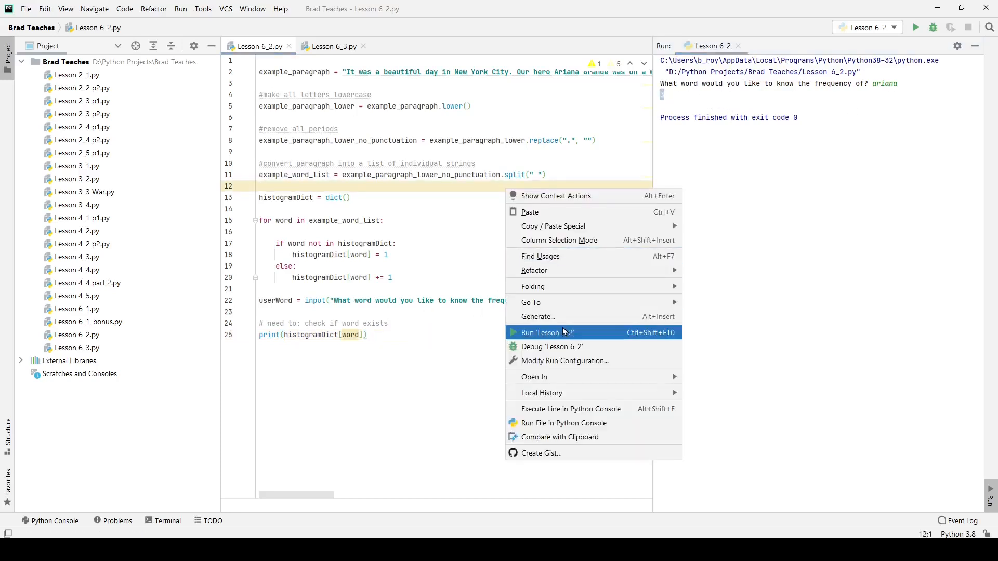
# Step: Rerun Lesson 6_2 from the context menu and enter 'grande' at the prompt
pyautogui.click(546, 332)
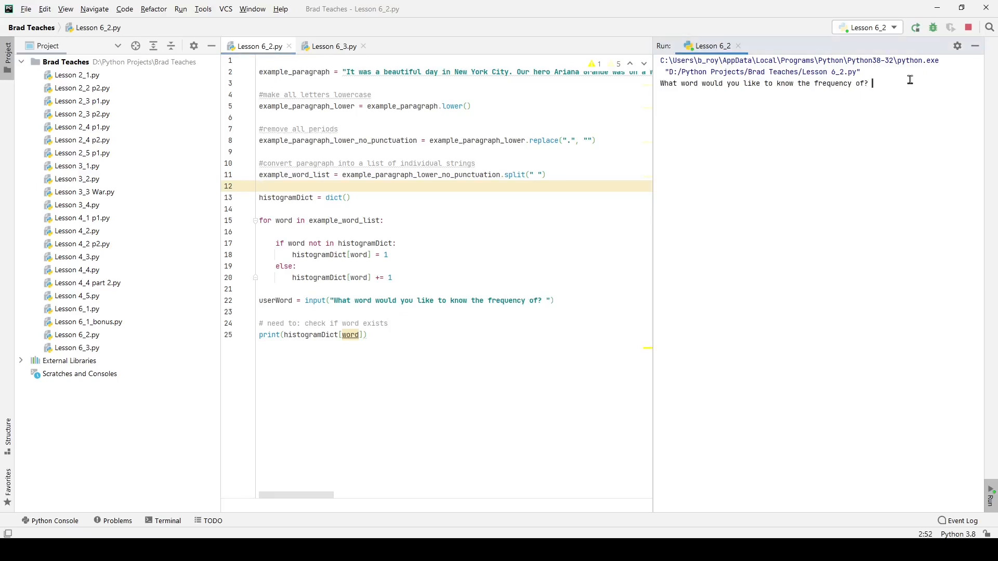
pyautogui.write('grand')
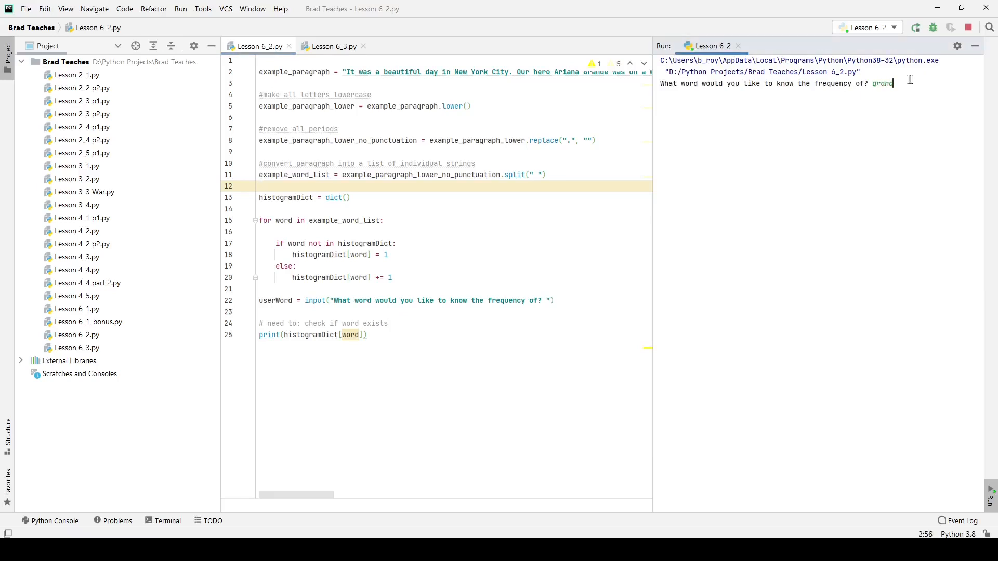
pyautogui.write('e')
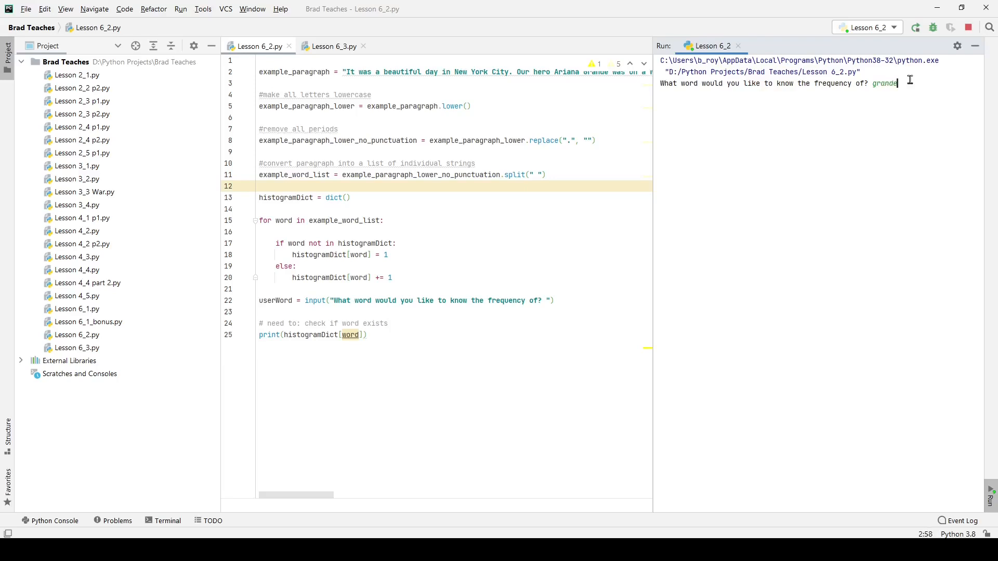